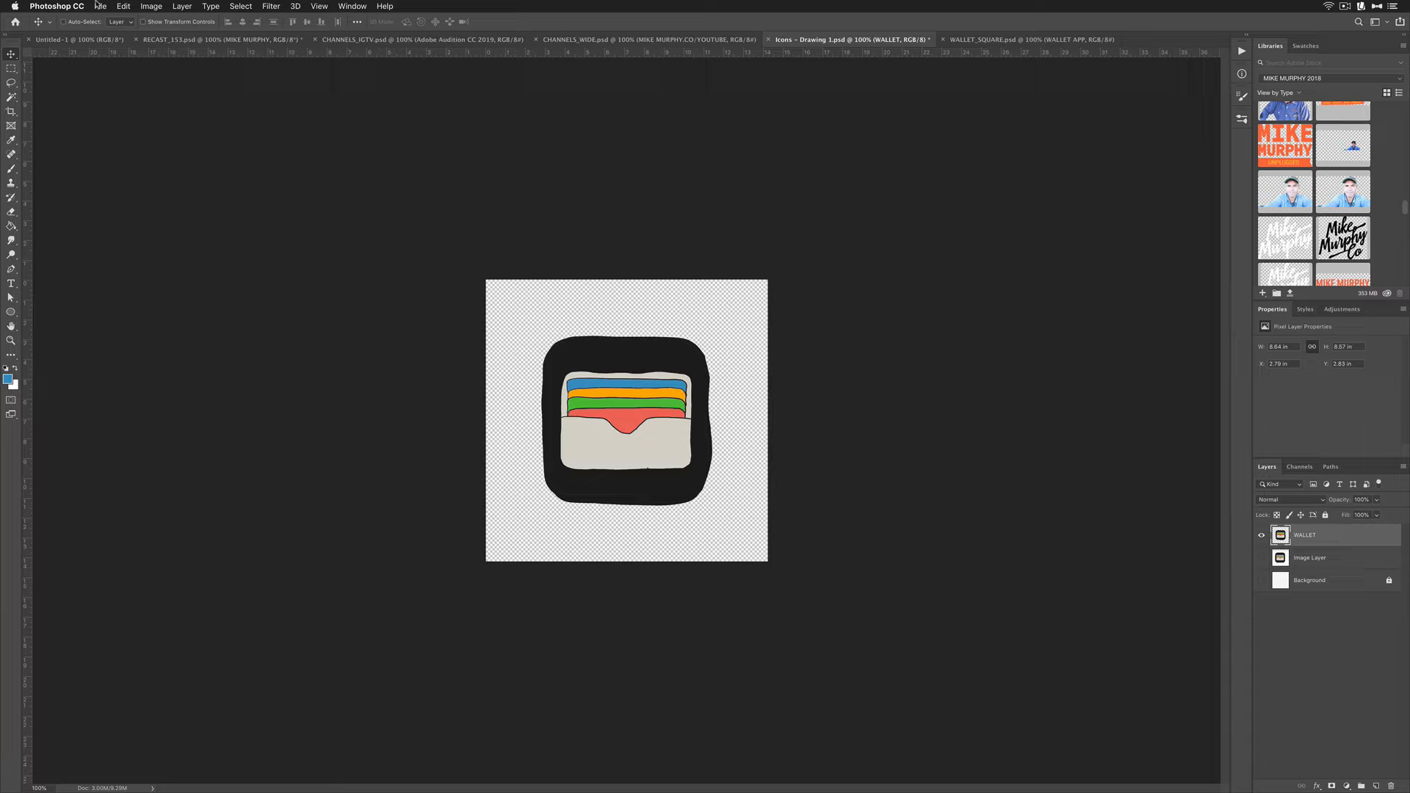
Start a whole-document Export As, then cancel it without saving anything.
{"action": "left_click", "coordinate": [100, 6]}
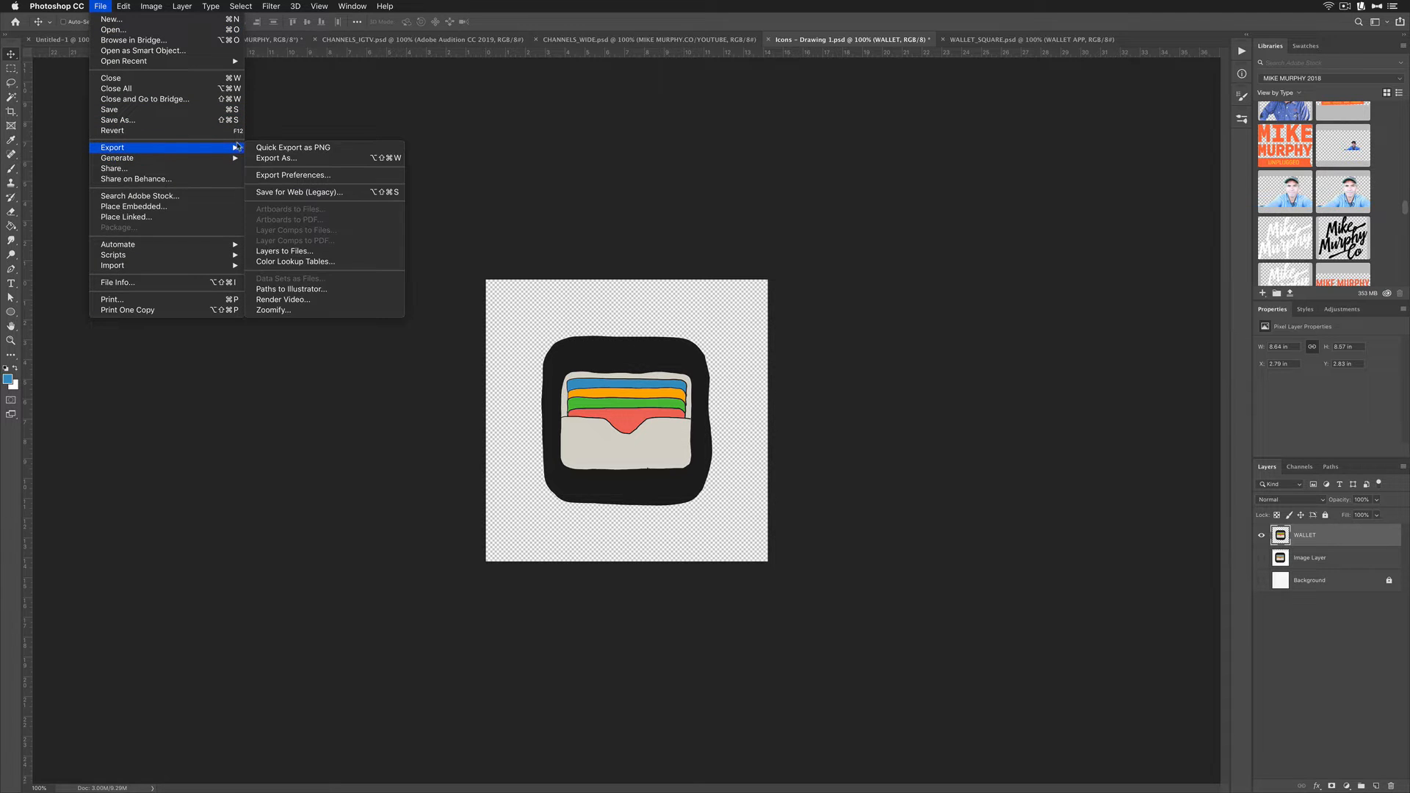
{"action": "left_click", "coordinate": [277, 157]}
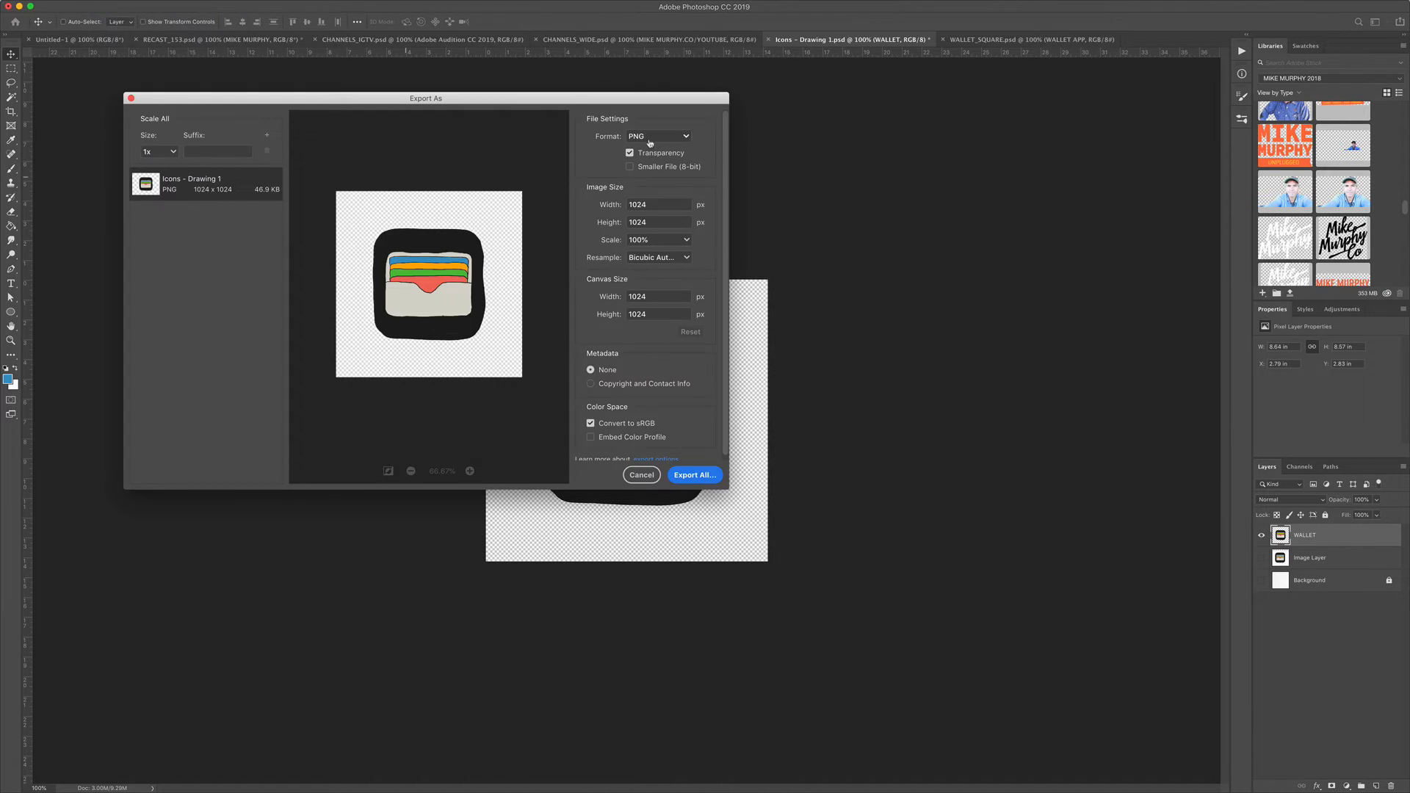
{"action": "mouse_move", "coordinate": [371, 254]}
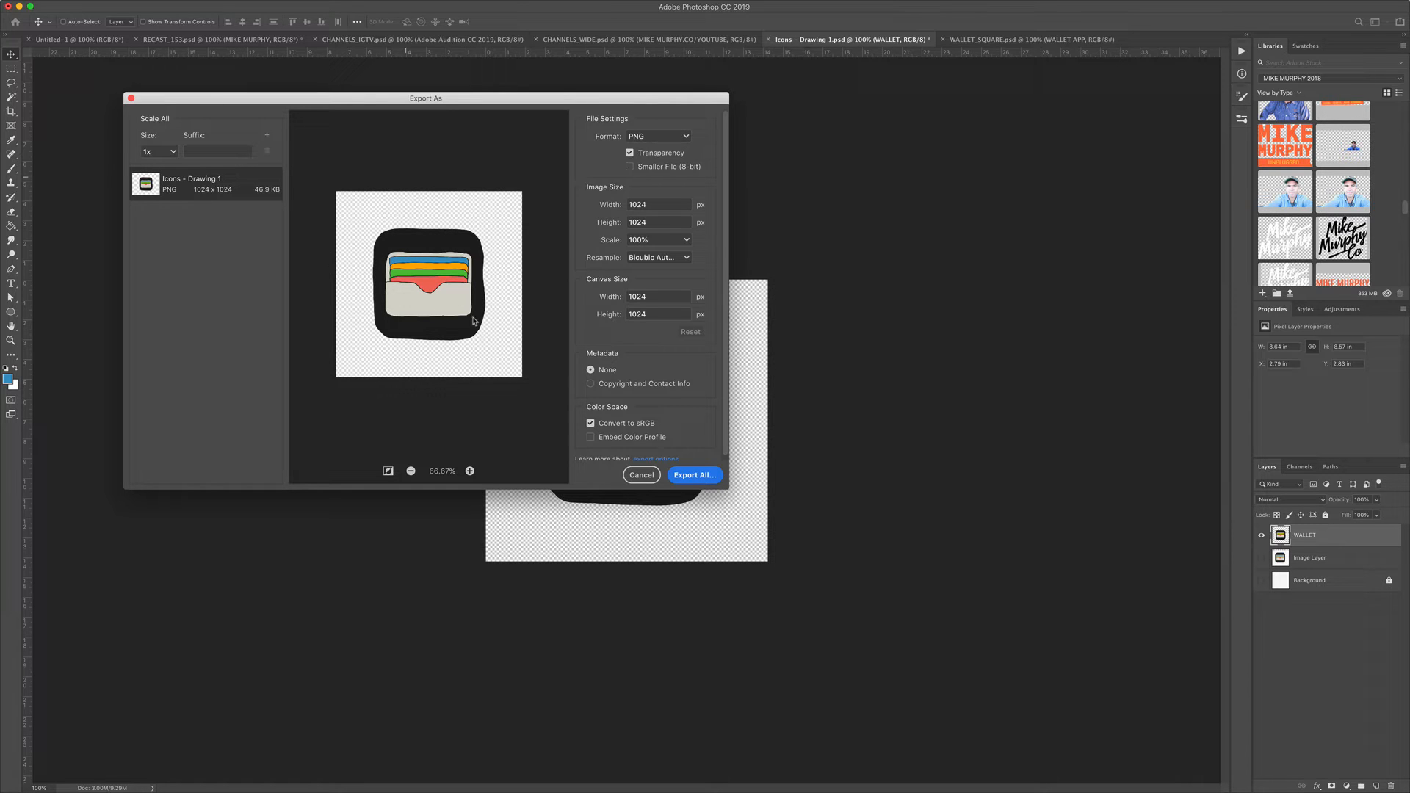
{"action": "left_click", "coordinate": [642, 474]}
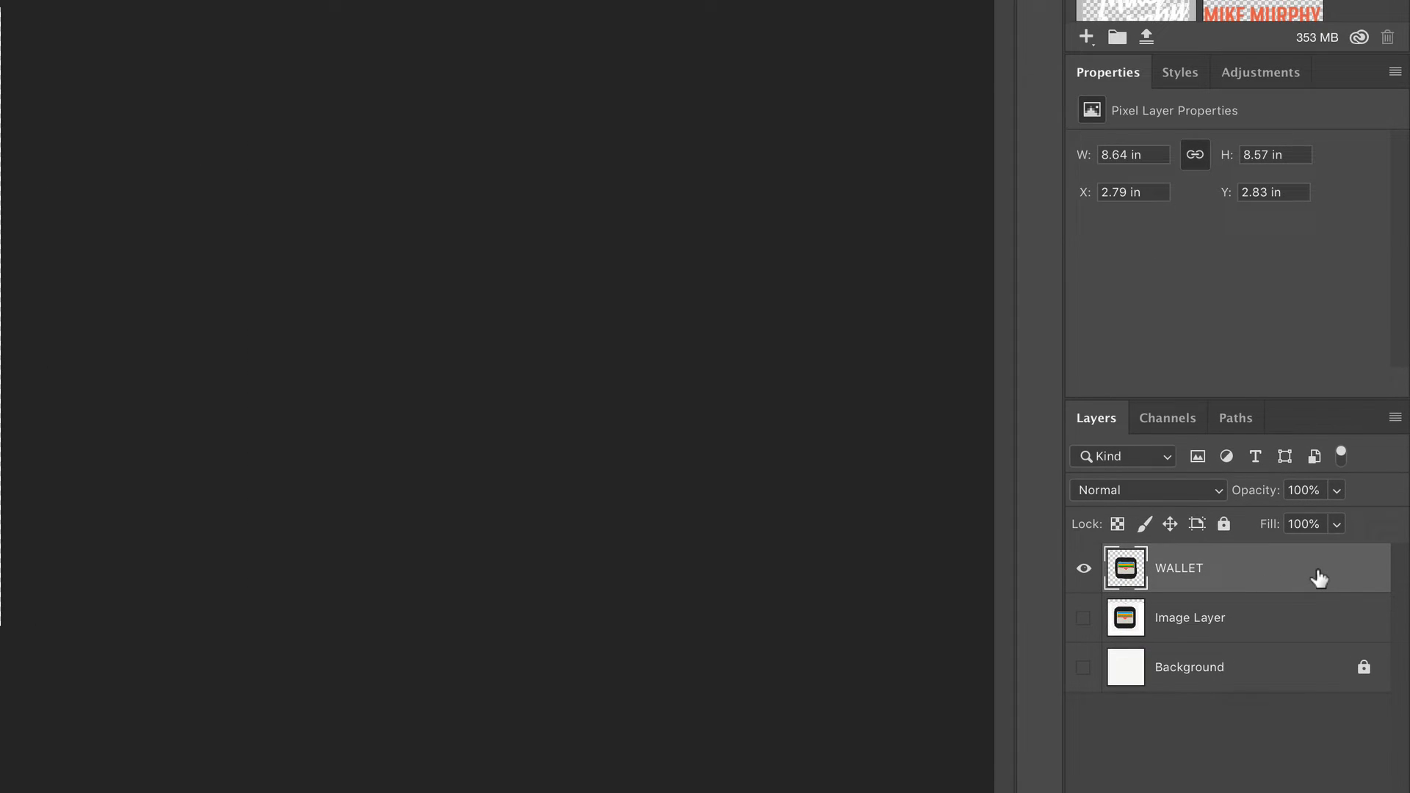
Export the WALLET layer alone as a 622×617 transparent PNG and Quick Look WALLET.png.
{"action": "right_click", "coordinate": [1178, 567]}
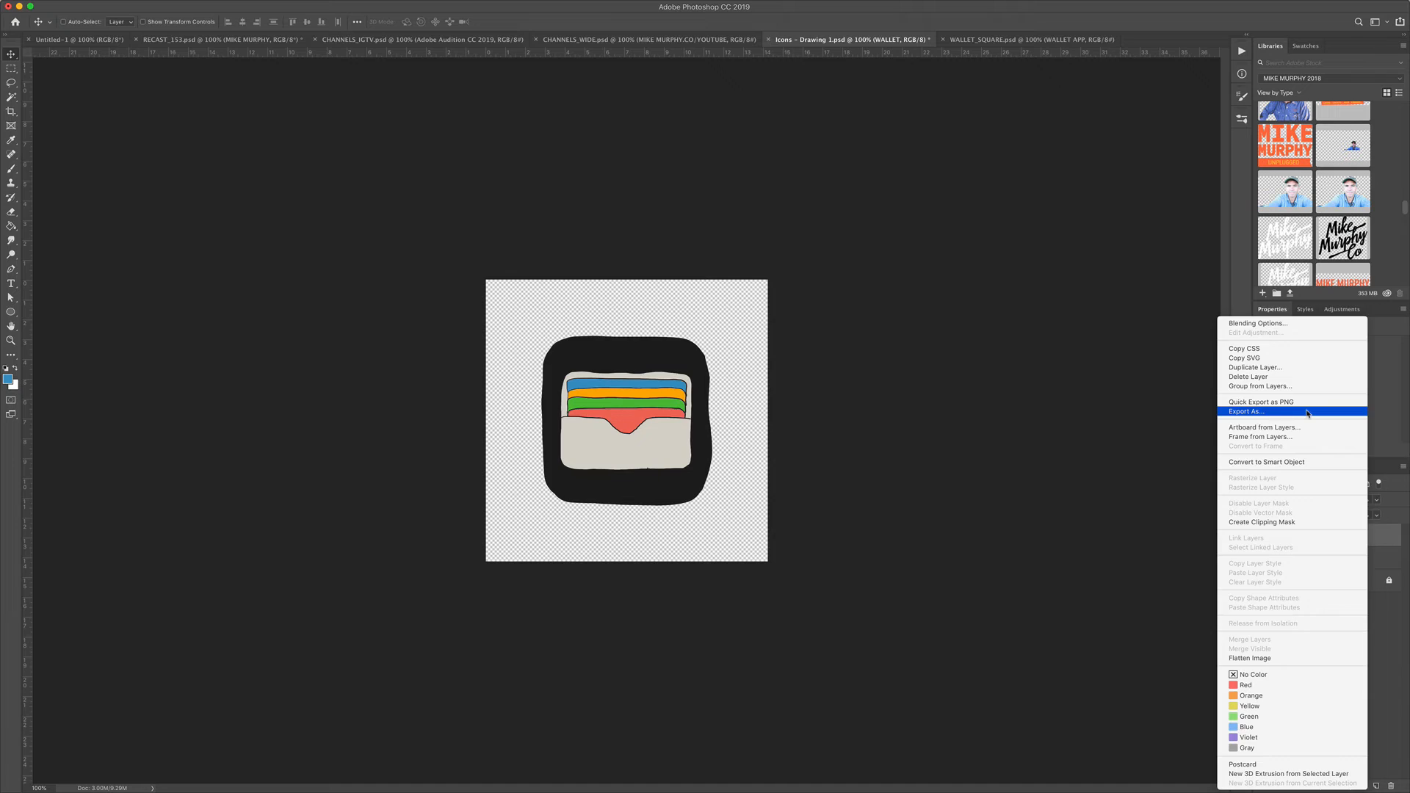
{"action": "left_click", "coordinate": [1249, 411]}
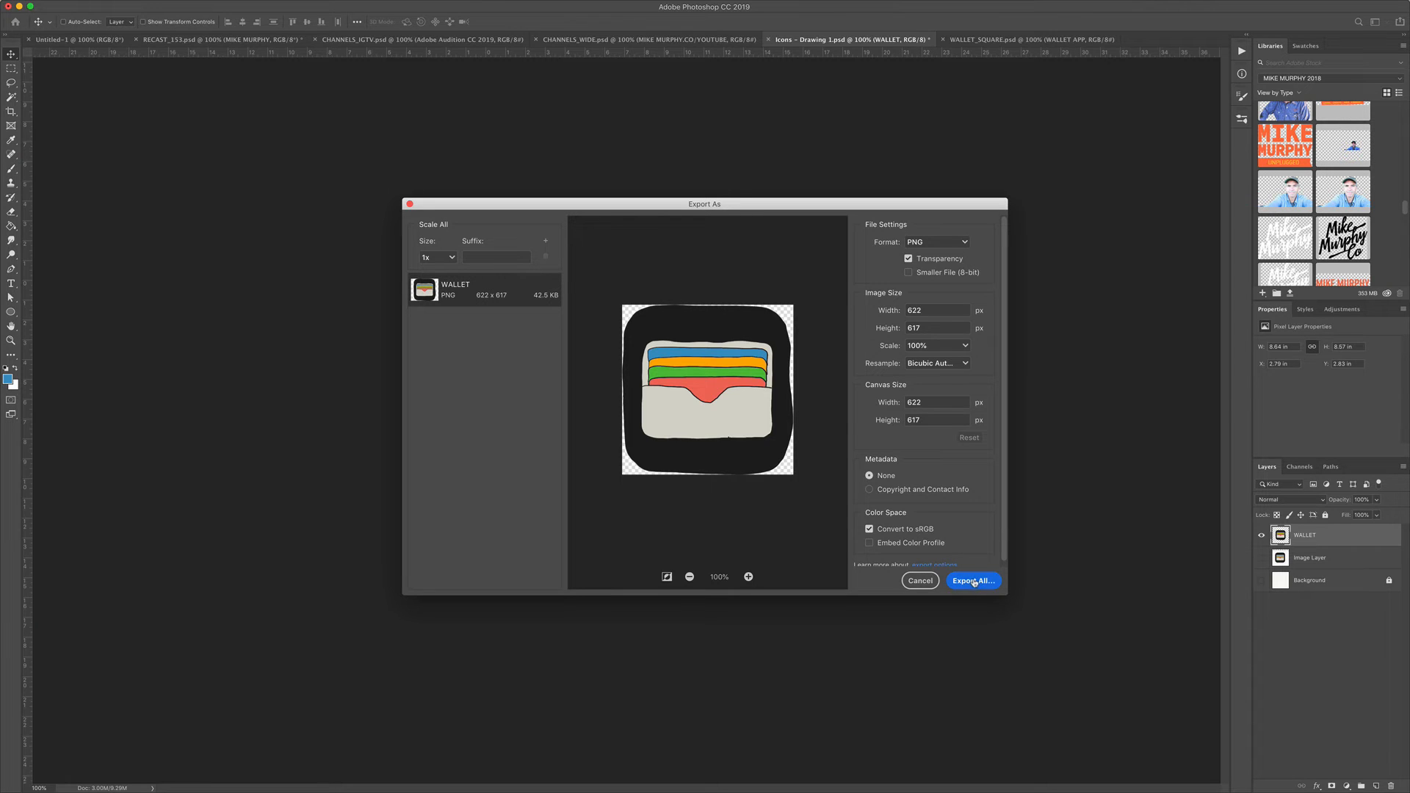
{"action": "left_click", "coordinate": [972, 582]}
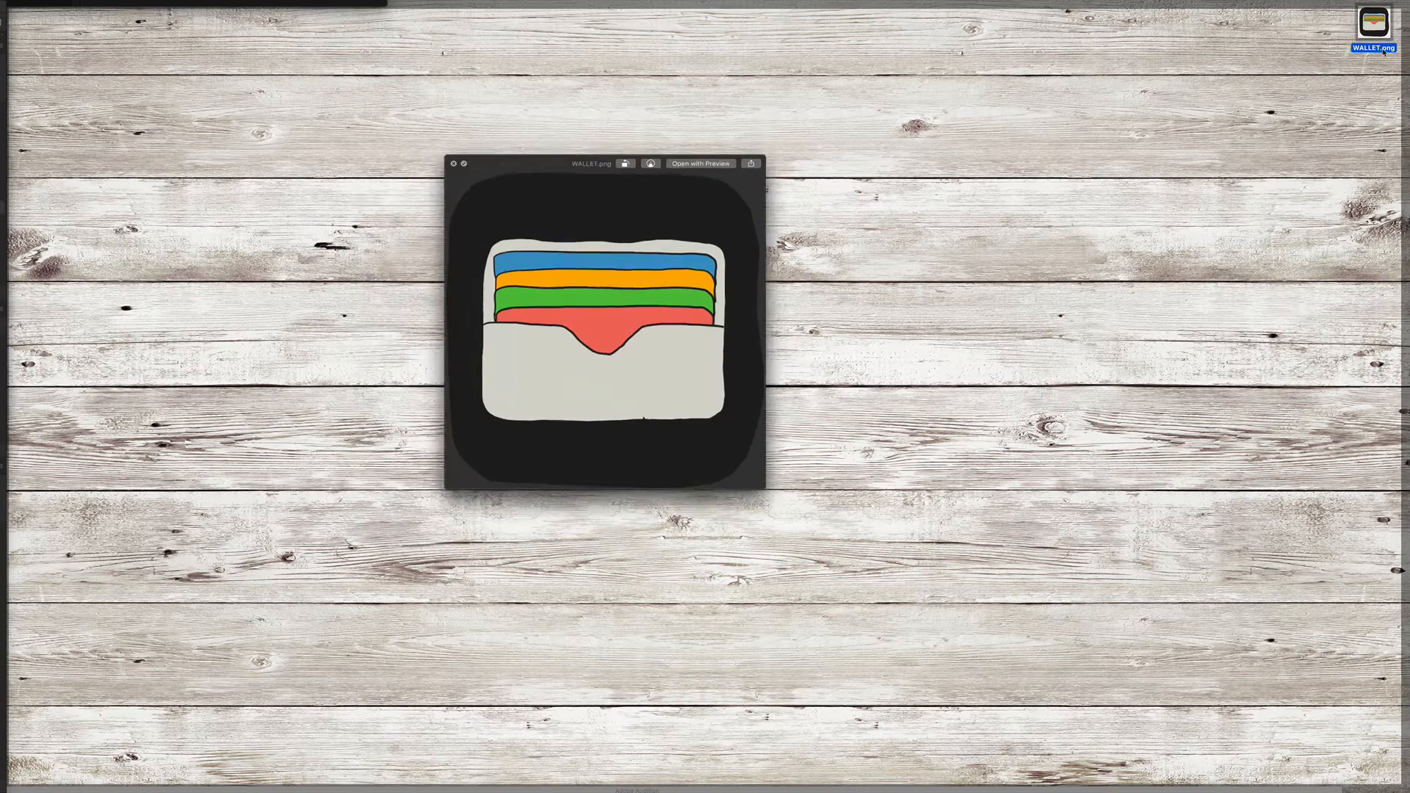
{"action": "left_click_drag", "start_coordinate": [590, 163], "coordinate": [526, 175]}
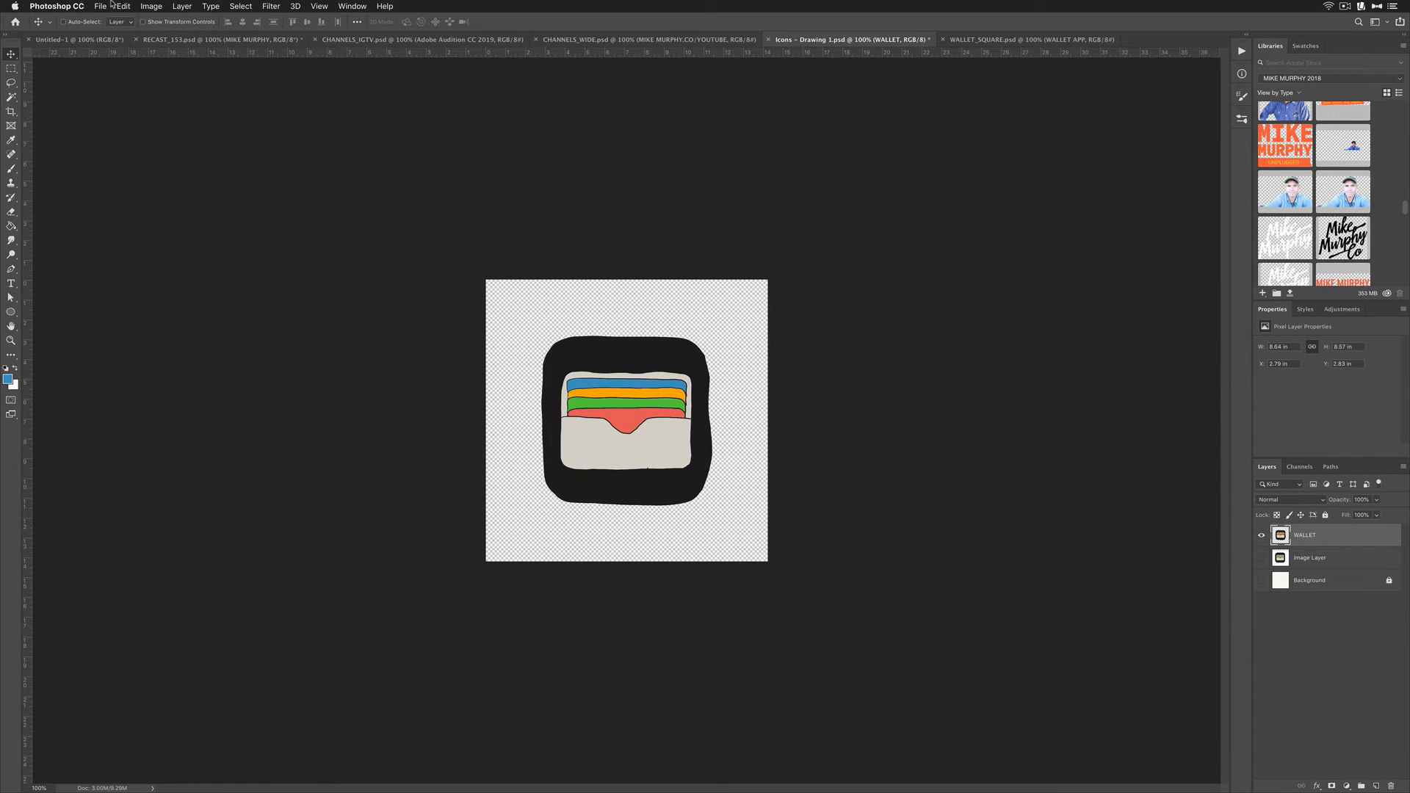
Reopen Export As for the WALLET layer alone, showing a 622×617 transparent PNG.
{"action": "right_click", "coordinate": [1303, 534]}
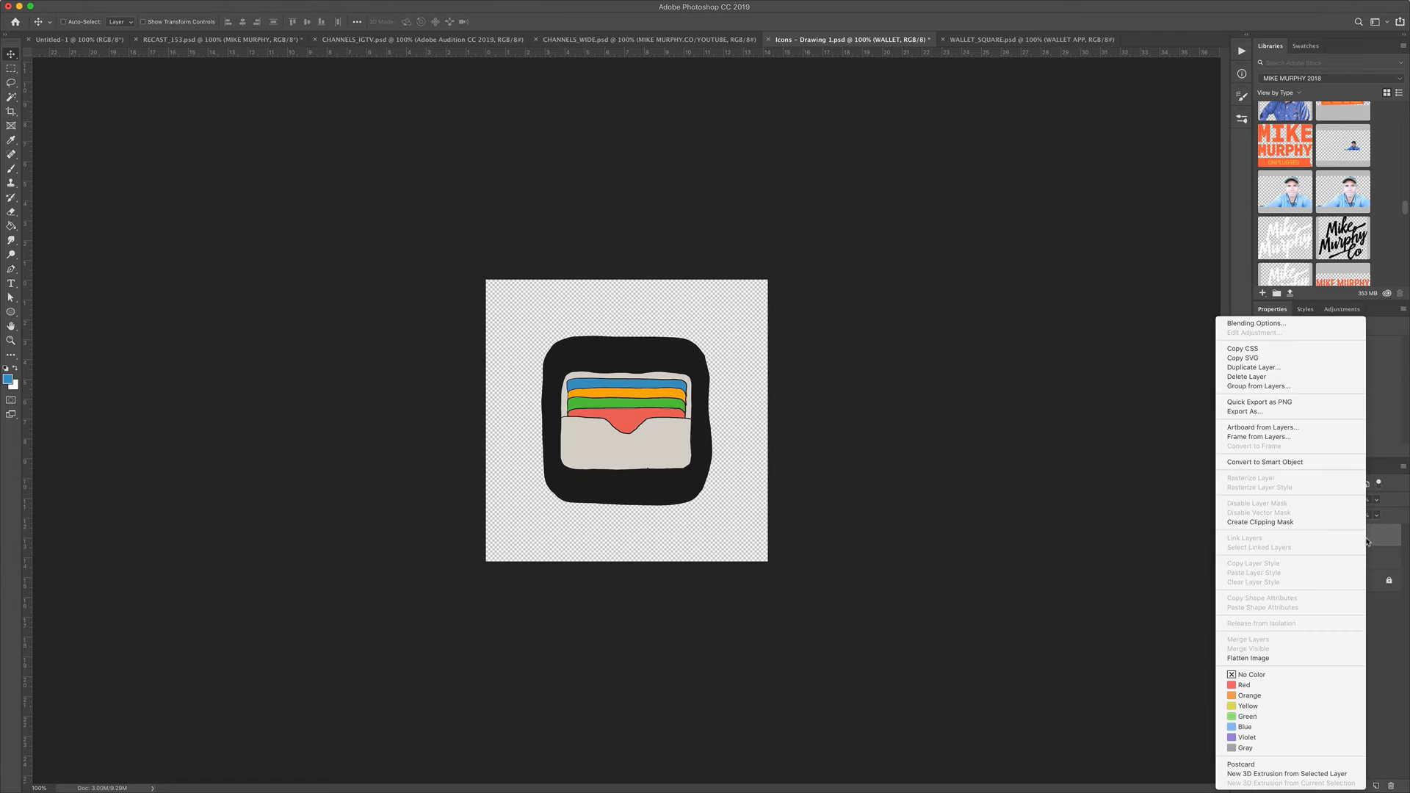
{"action": "mouse_move", "coordinate": [1248, 411]}
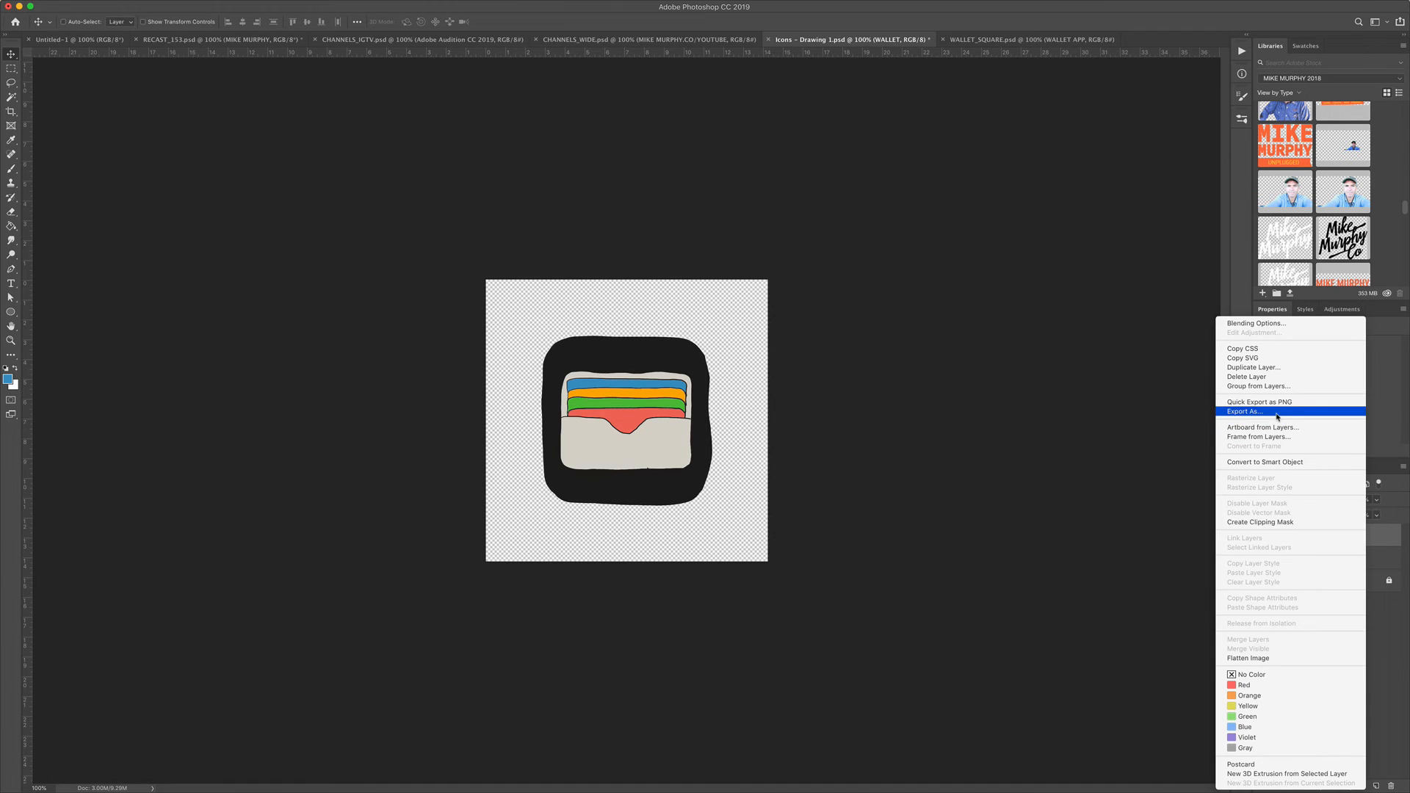
{"action": "left_click", "coordinate": [1247, 411]}
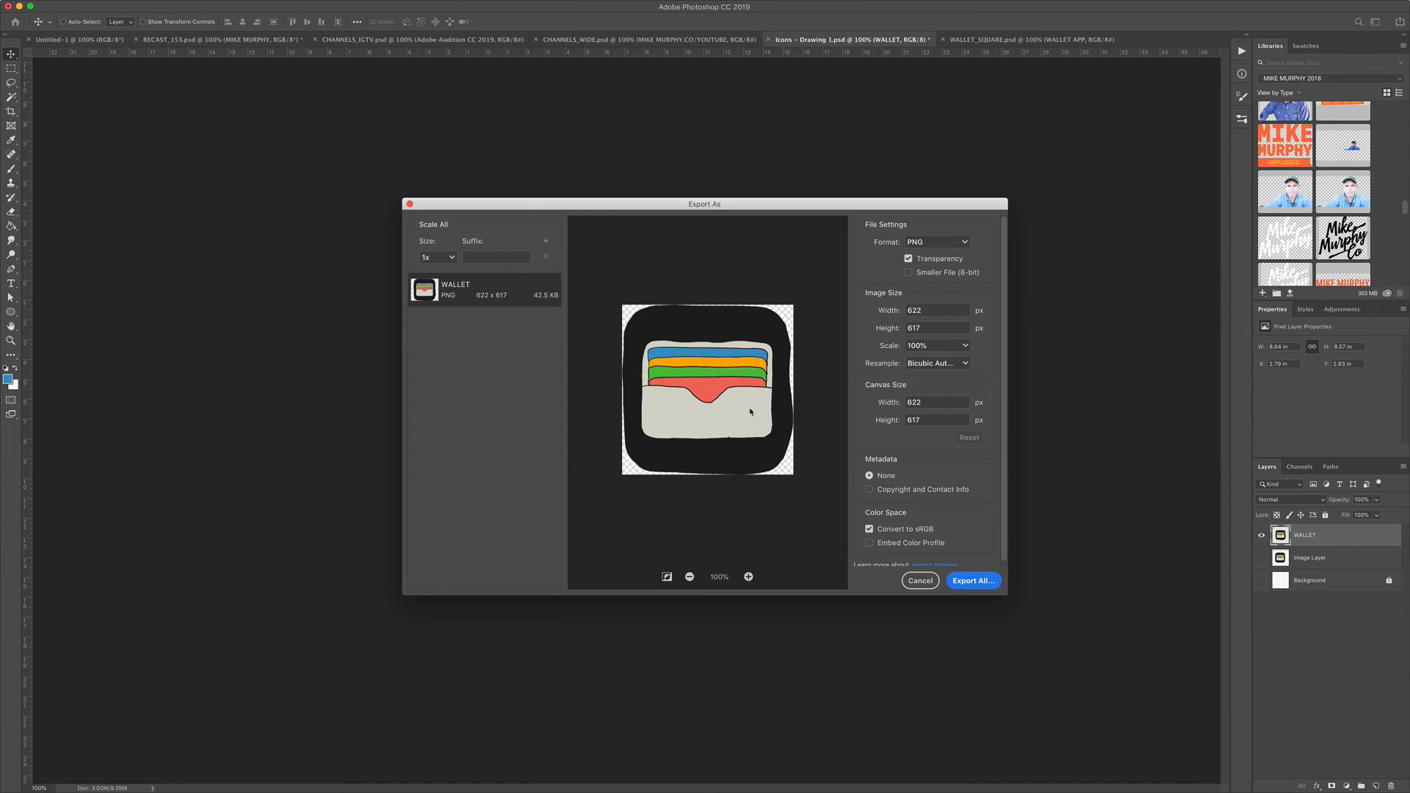